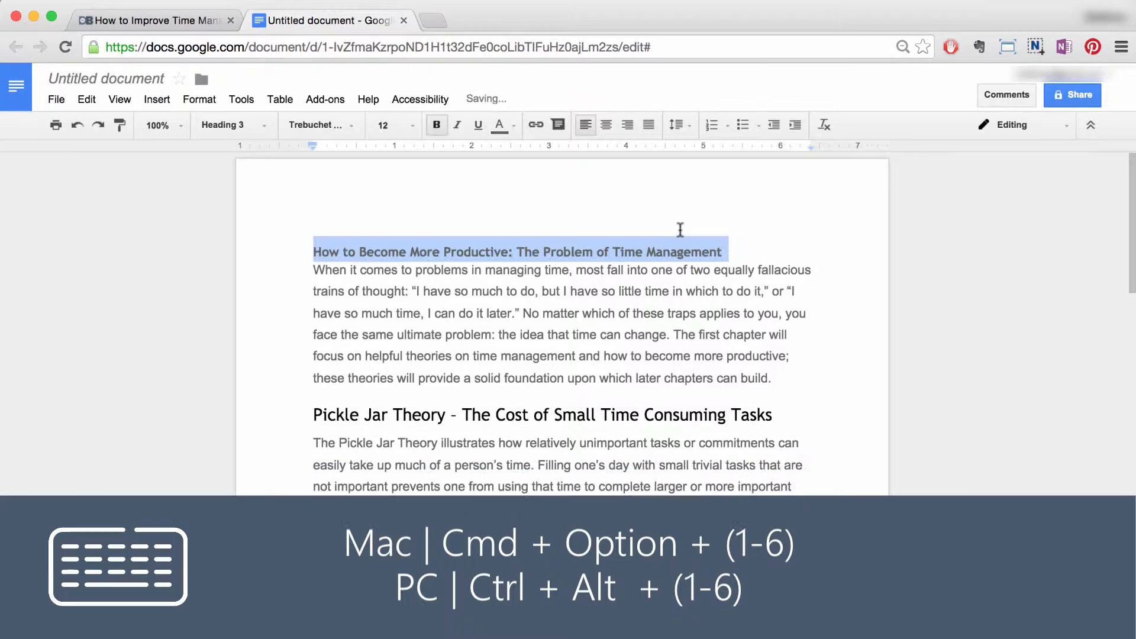
# Make the productivity title a Heading 5 with Cmd+Option+5.
pyautogui.press('cmd+alt+5')
pyautogui.write('theory')
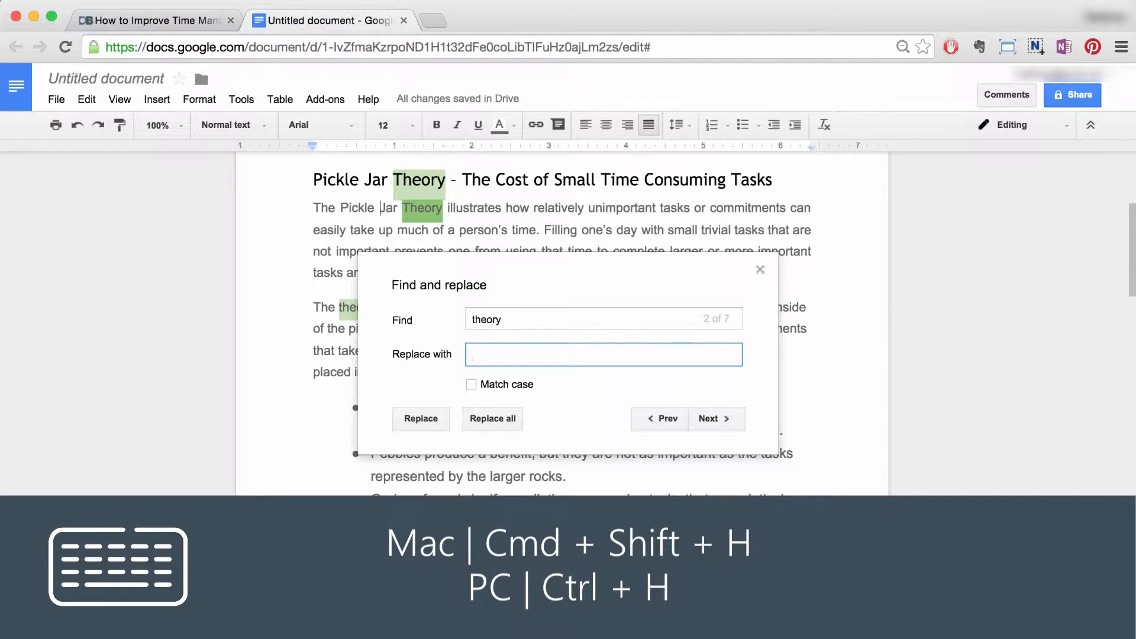
# Replace 'theory' with 'idea' in the Pickle Jar paragraph.
pyautogui.click(420, 418)
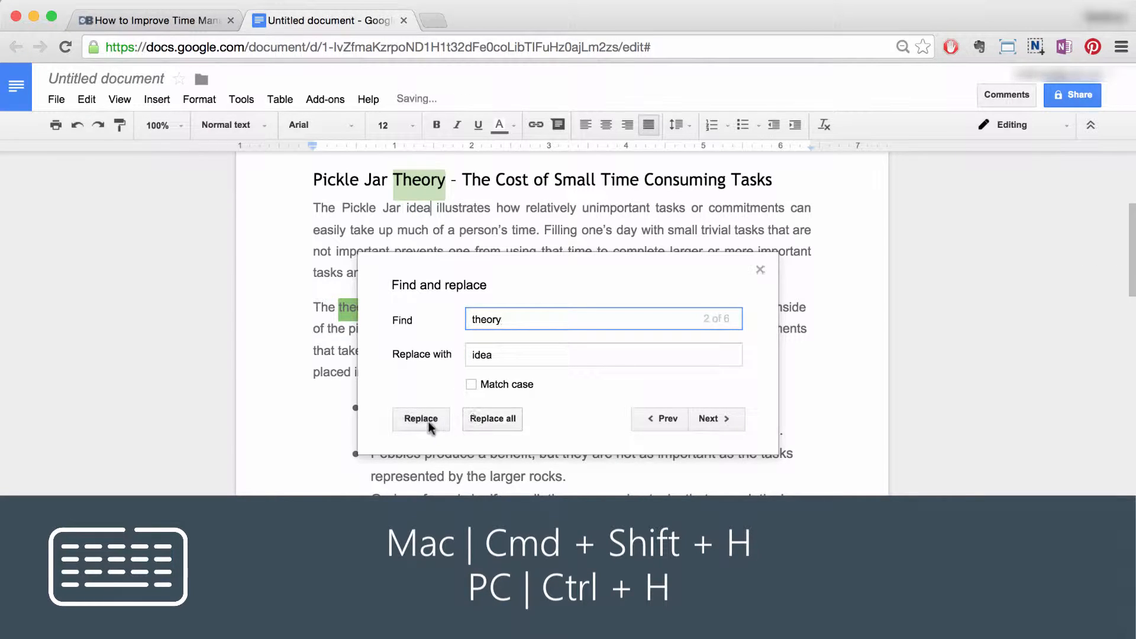
pyautogui.click(759, 270)
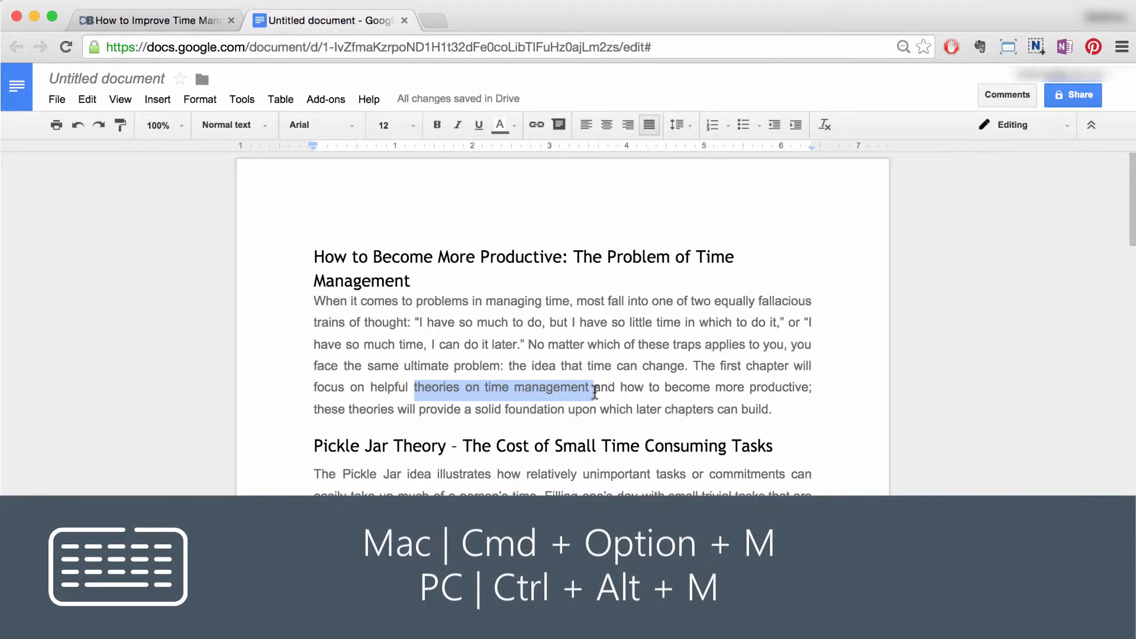
# Post a 'Great idea' comment on 'theories on time management'.
pyautogui.write('Great IDe')
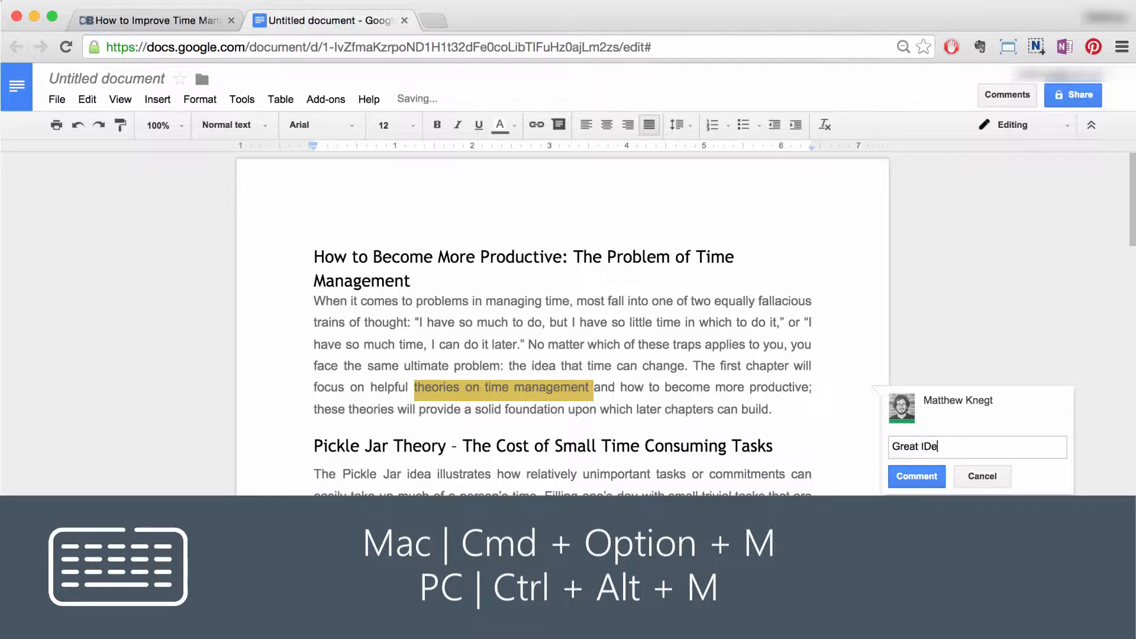
pyautogui.click(915, 476)
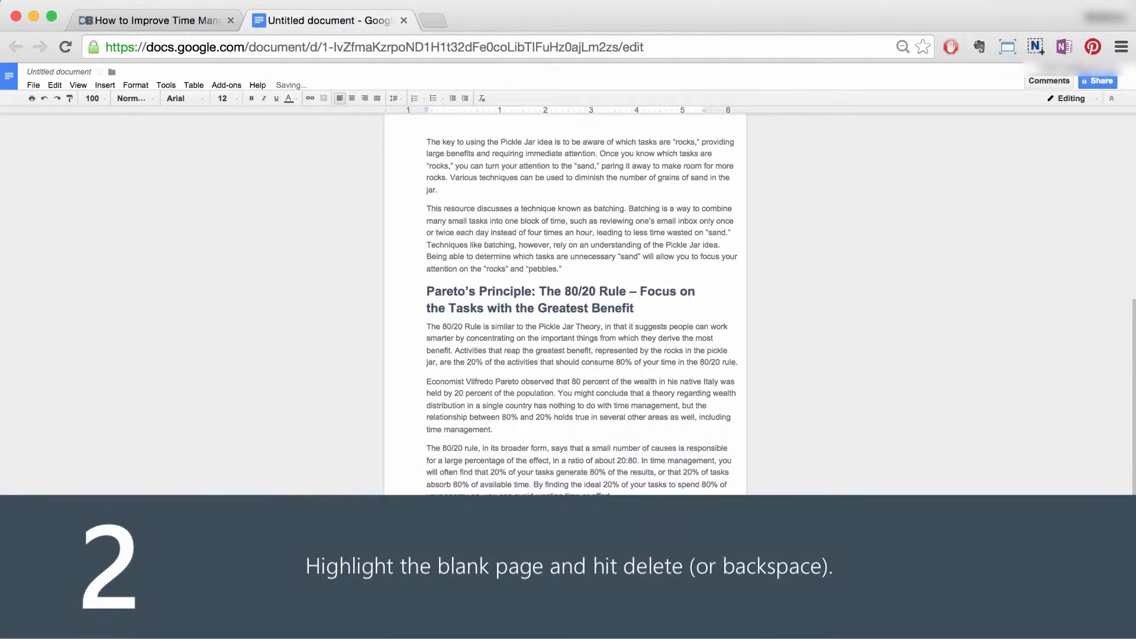
# Try custom paragraph spacing, then set the bottom page margin to .05 inches.
pyautogui.scroll(-3)
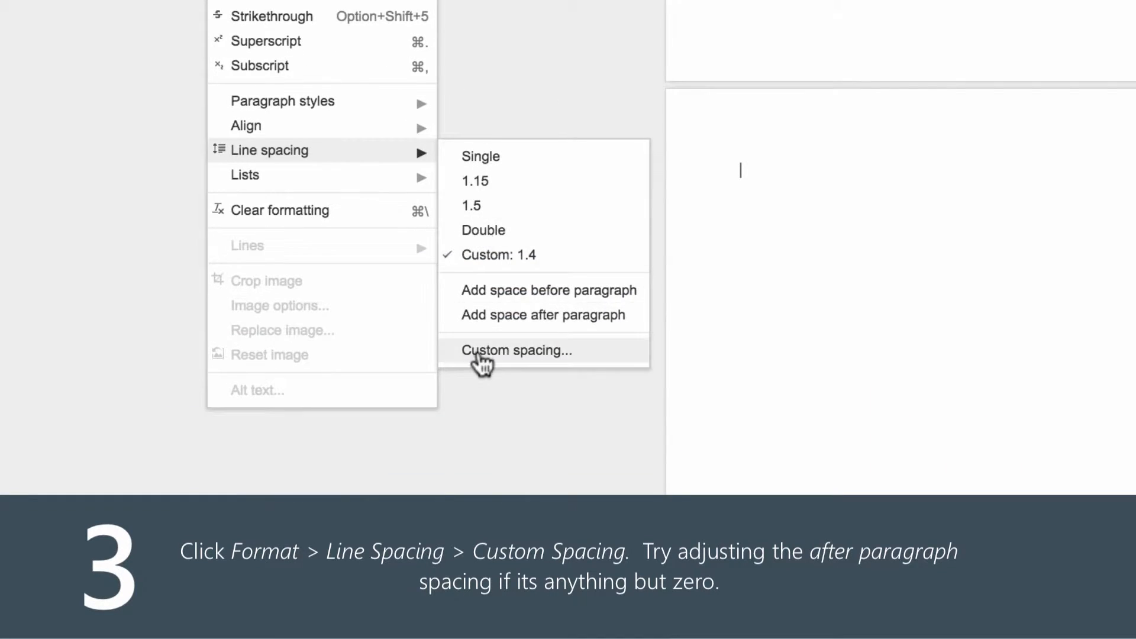
pyautogui.click(516, 350)
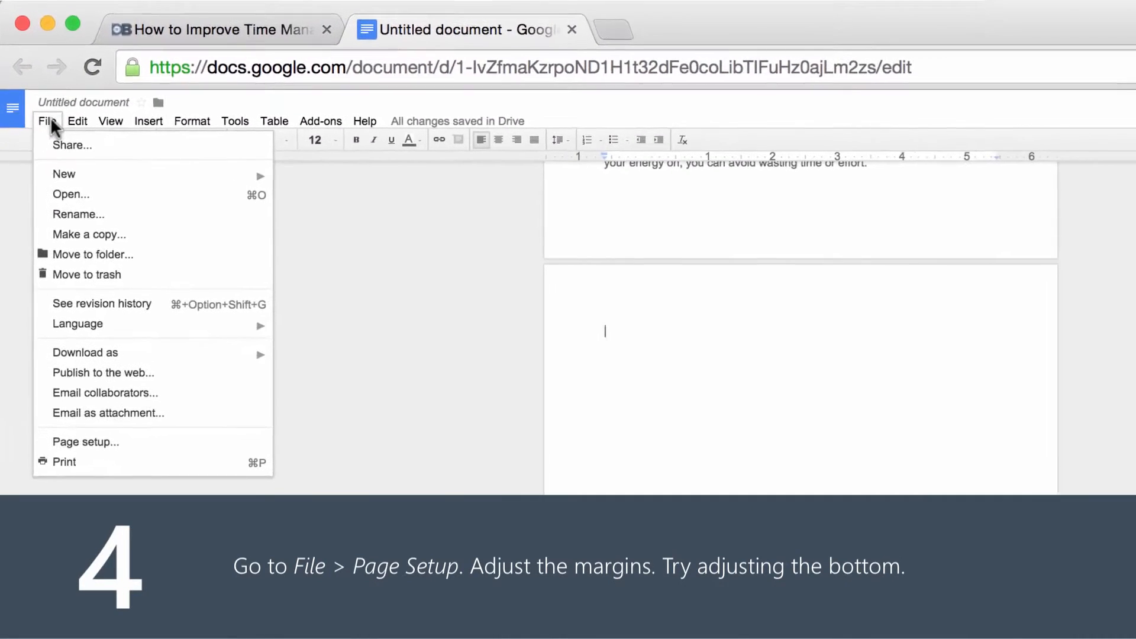
pyautogui.click(85, 441)
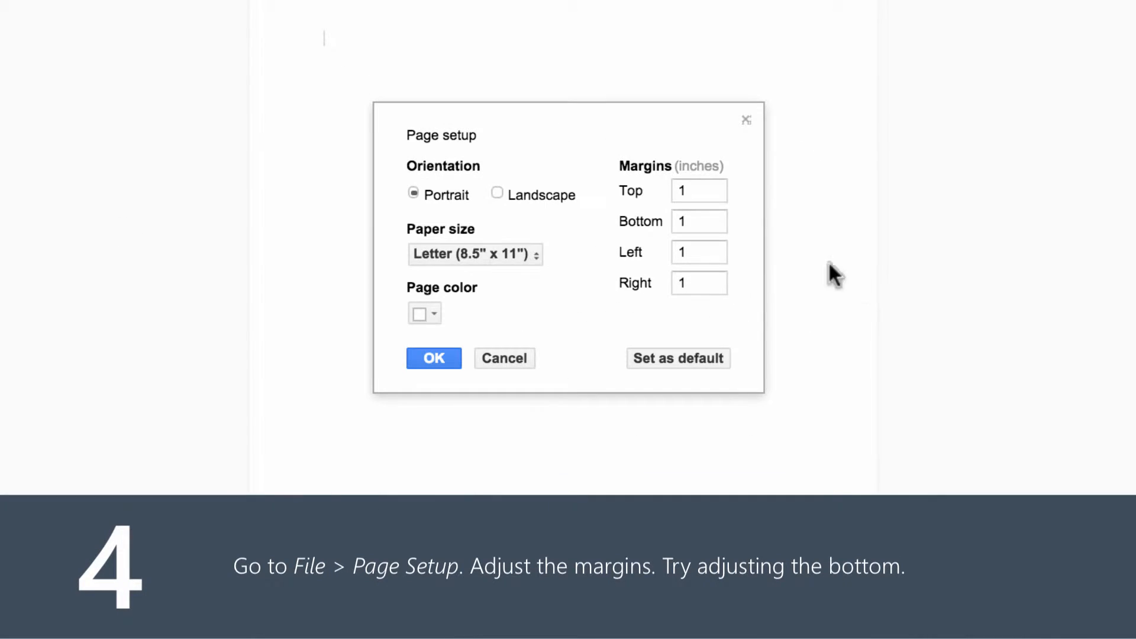
pyautogui.click(698, 221)
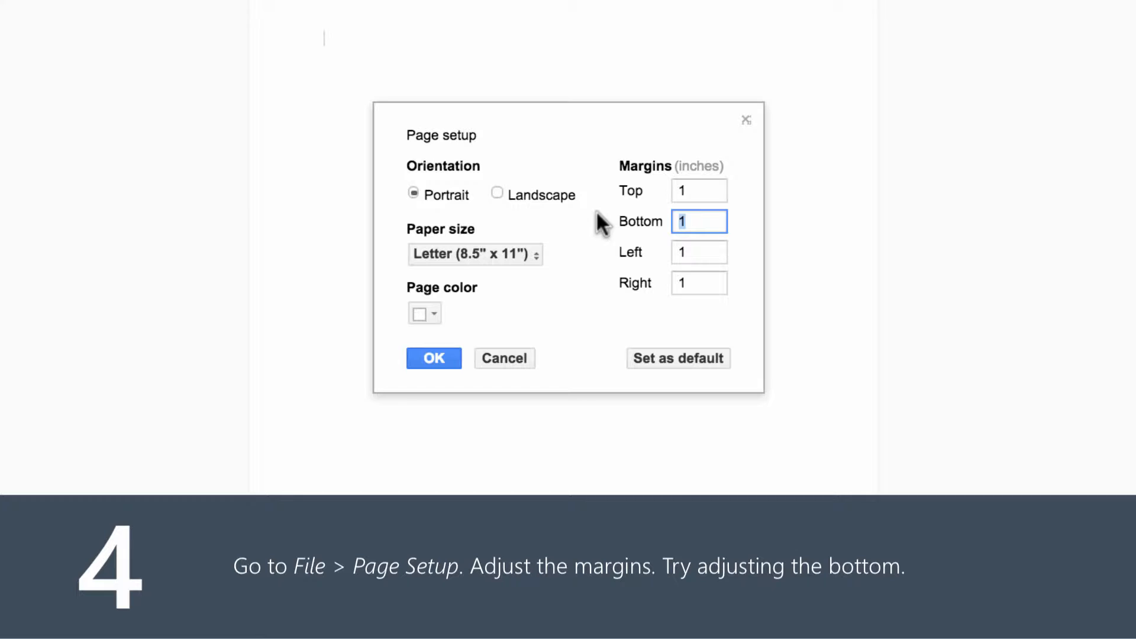
pyautogui.write('.05')
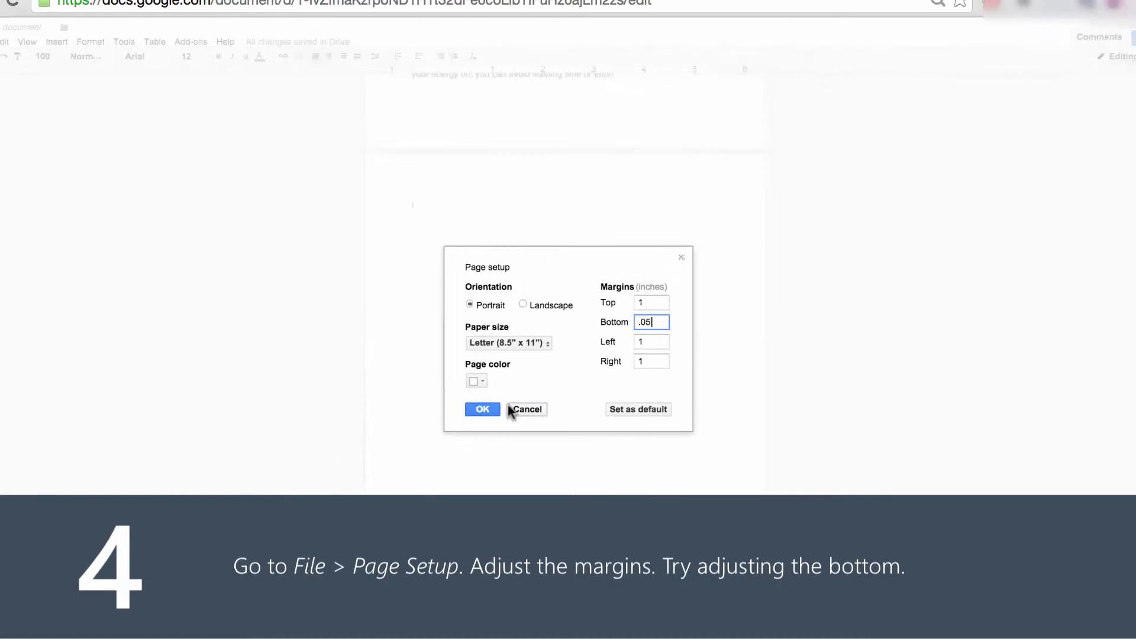
pyautogui.click(481, 409)
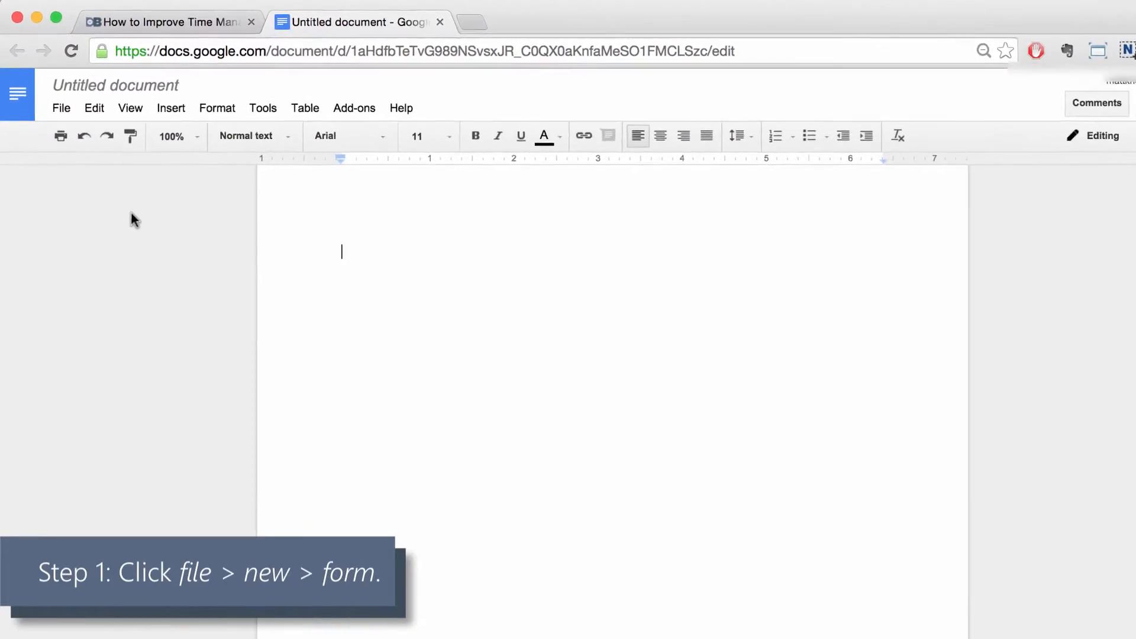
# Create a new blank Google Form from the document's File > New menu.
pyautogui.click(61, 107)
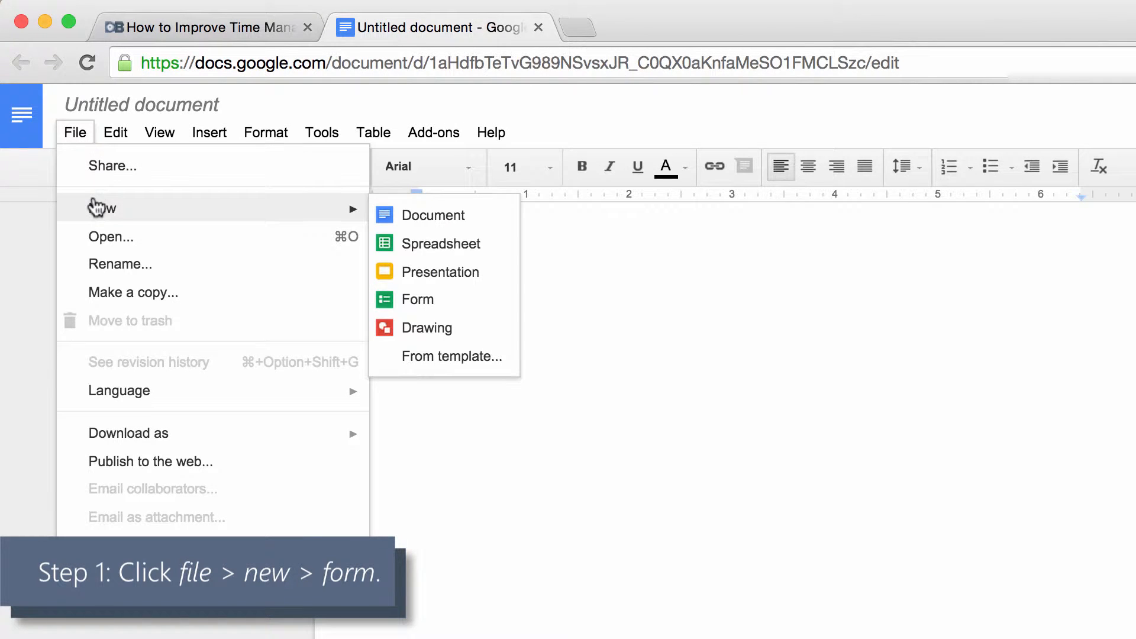
pyautogui.moveTo(433, 215)
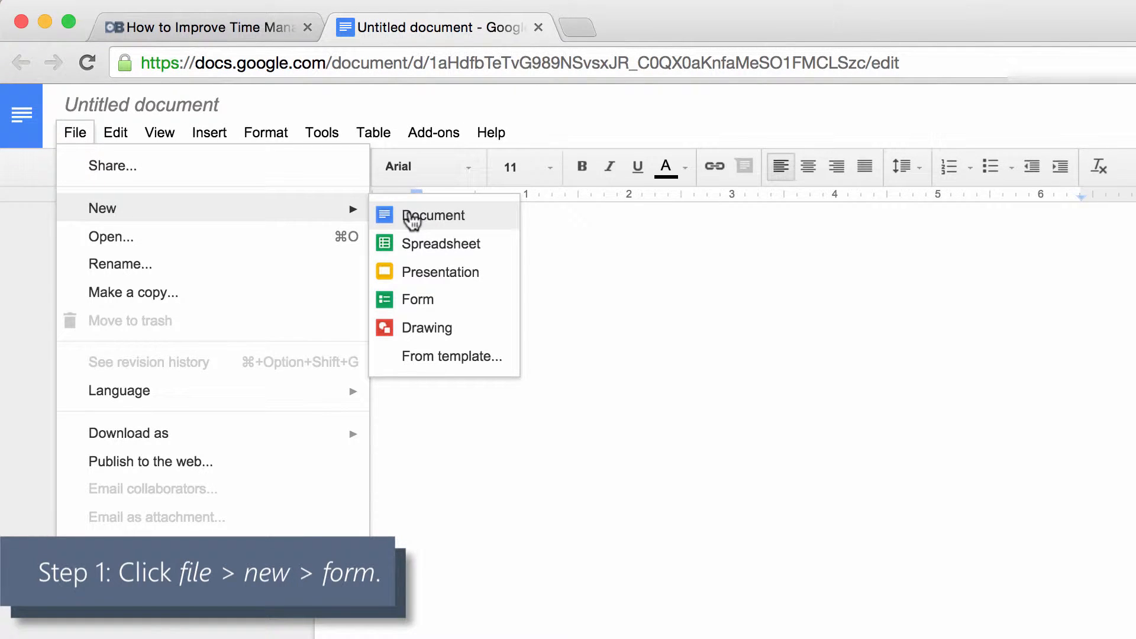
pyautogui.click(417, 299)
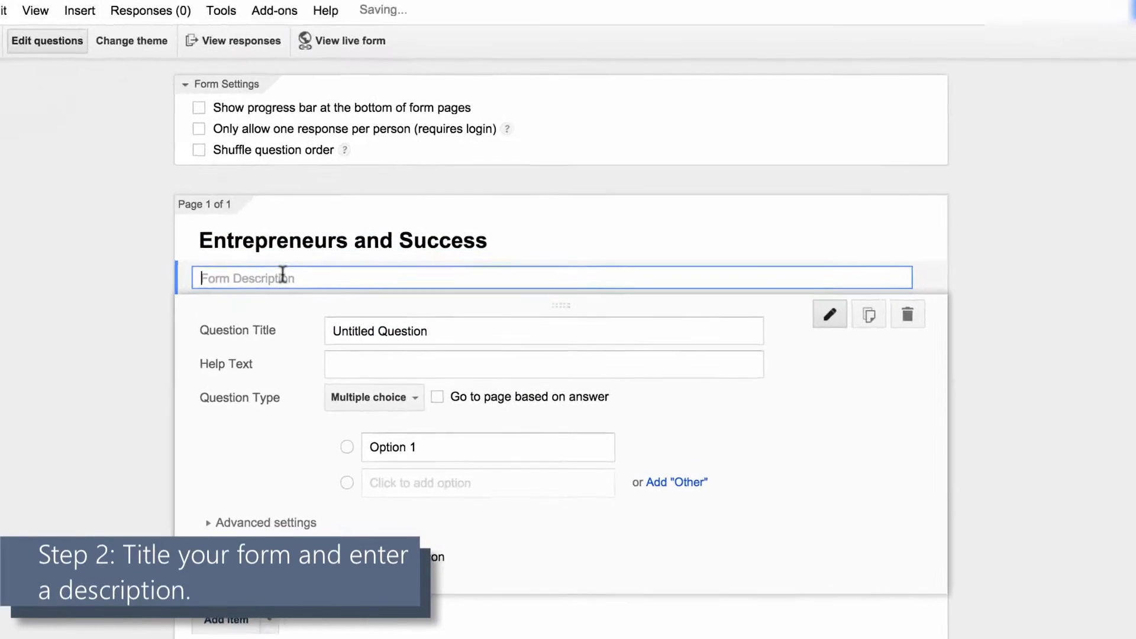
# Title the form 'A Short Survey' and enter the question 'How do you define success?'.
pyautogui.write('A Short')
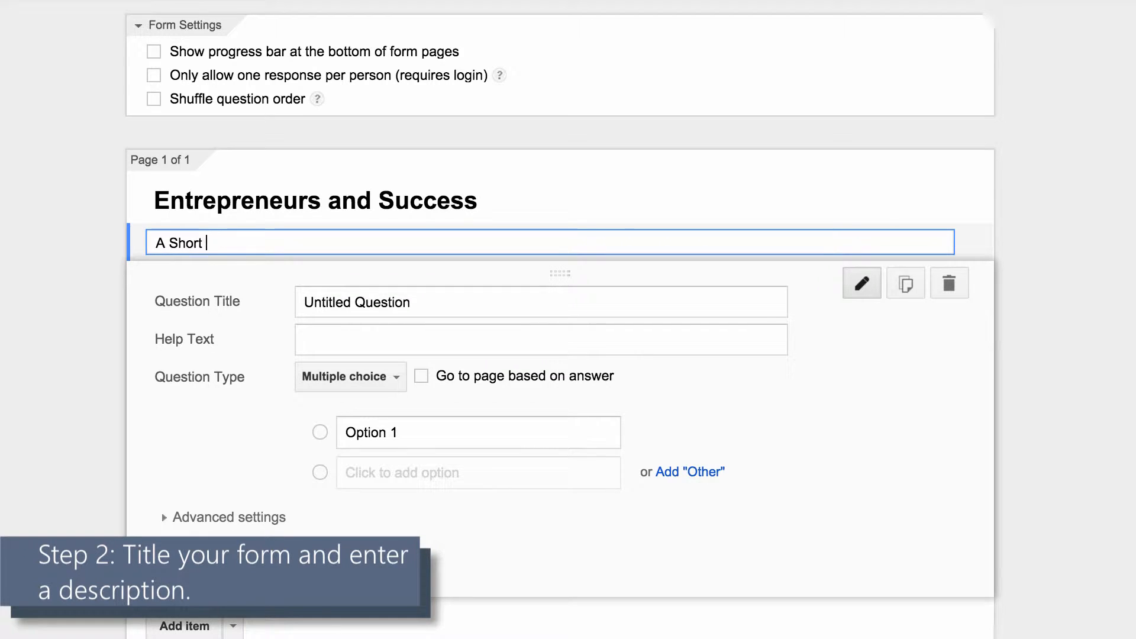
pyautogui.write('Survey')
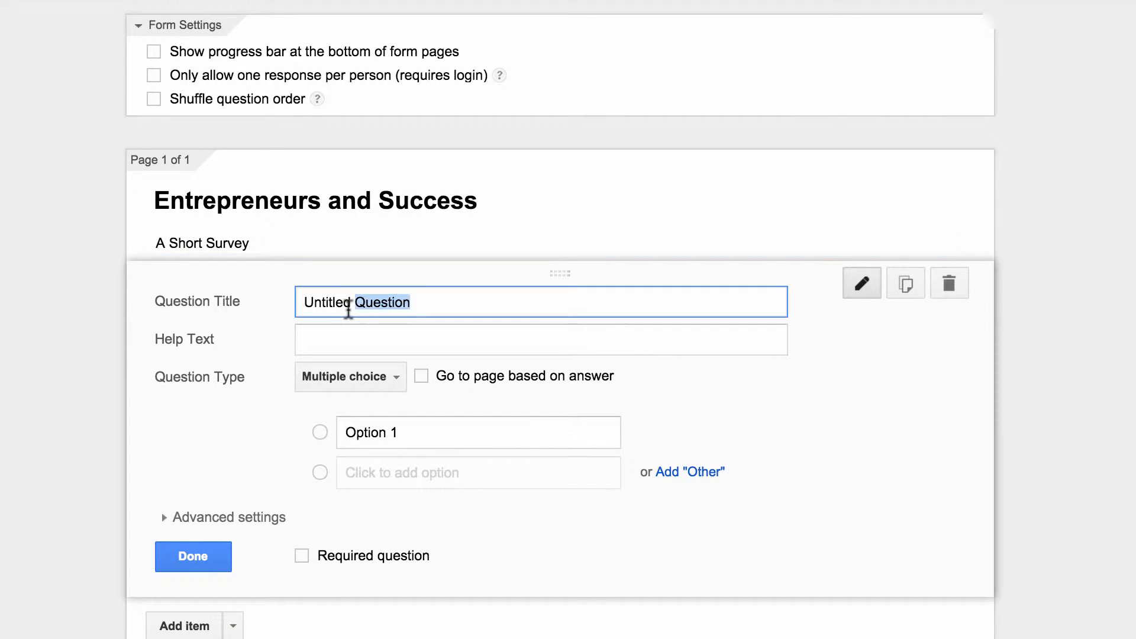
pyautogui.write('How do you define s')
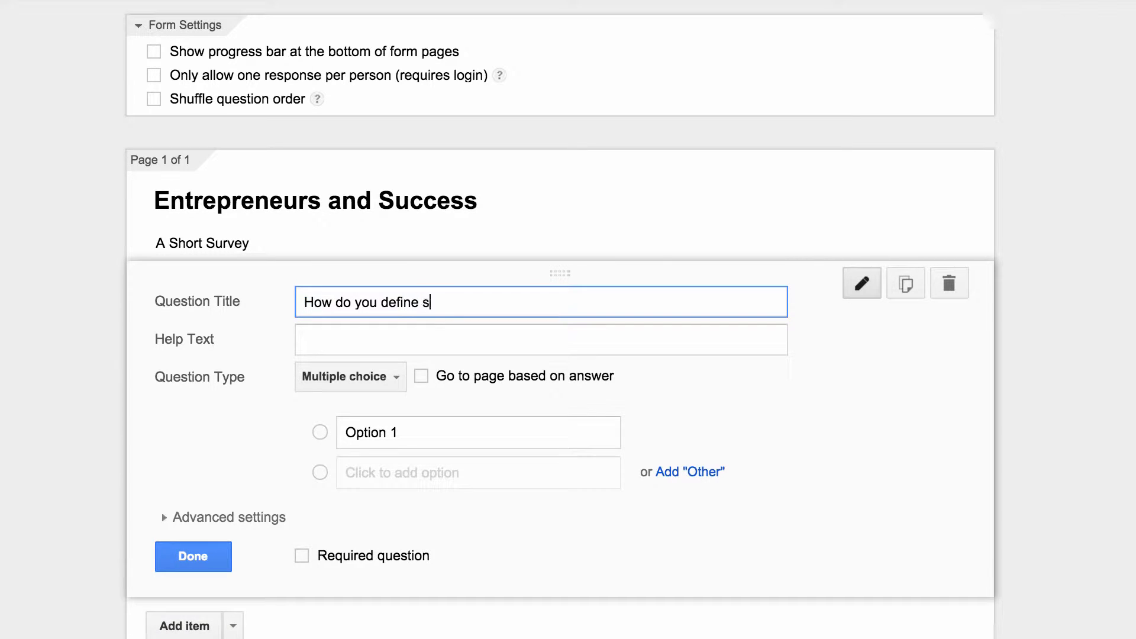
pyautogui.write('uccess?')
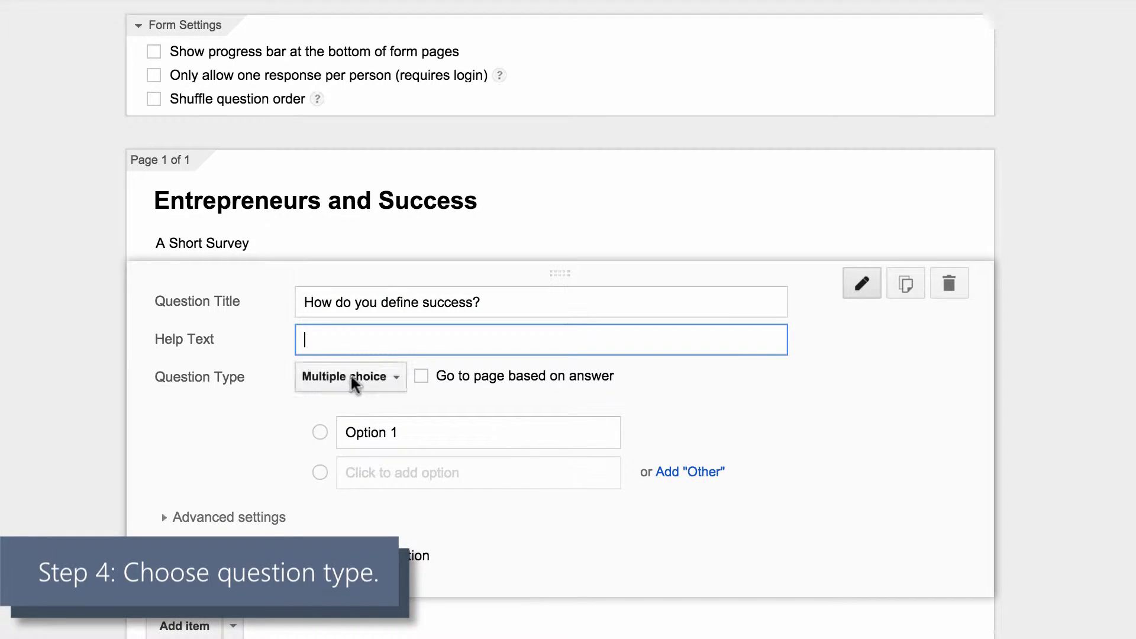
pyautogui.click(350, 376)
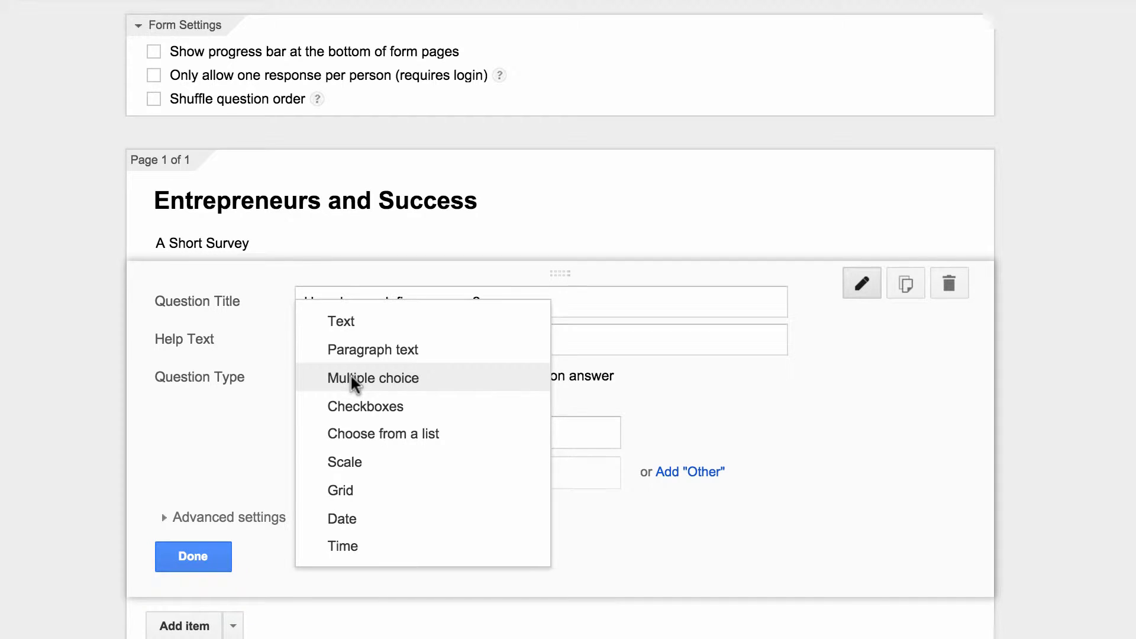
pyautogui.moveTo(355, 433)
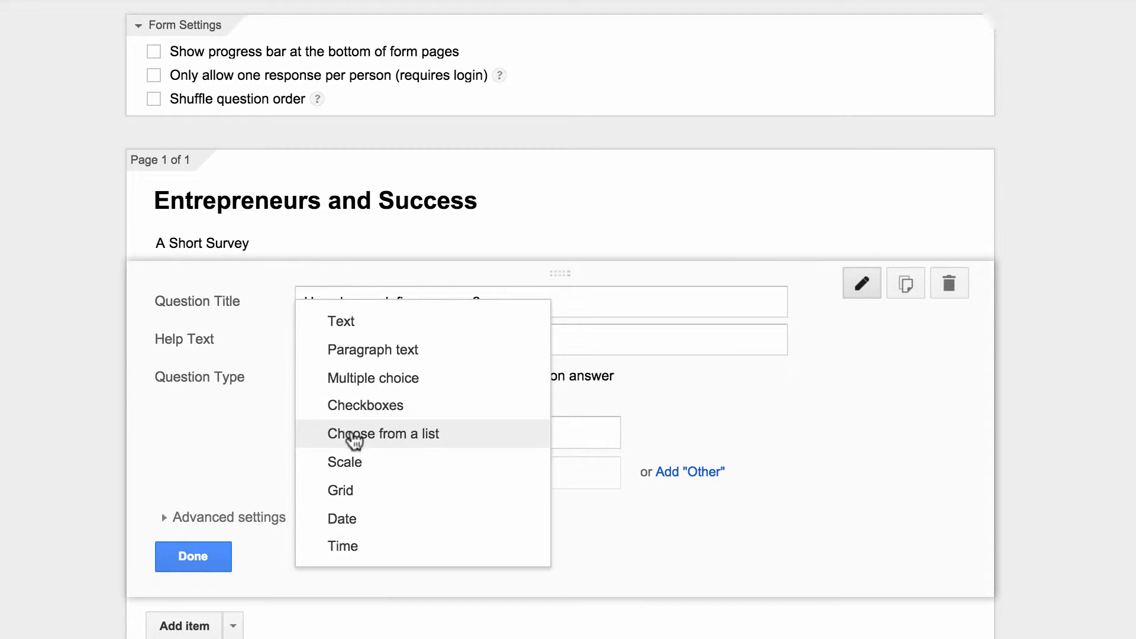
pyautogui.moveTo(354, 490)
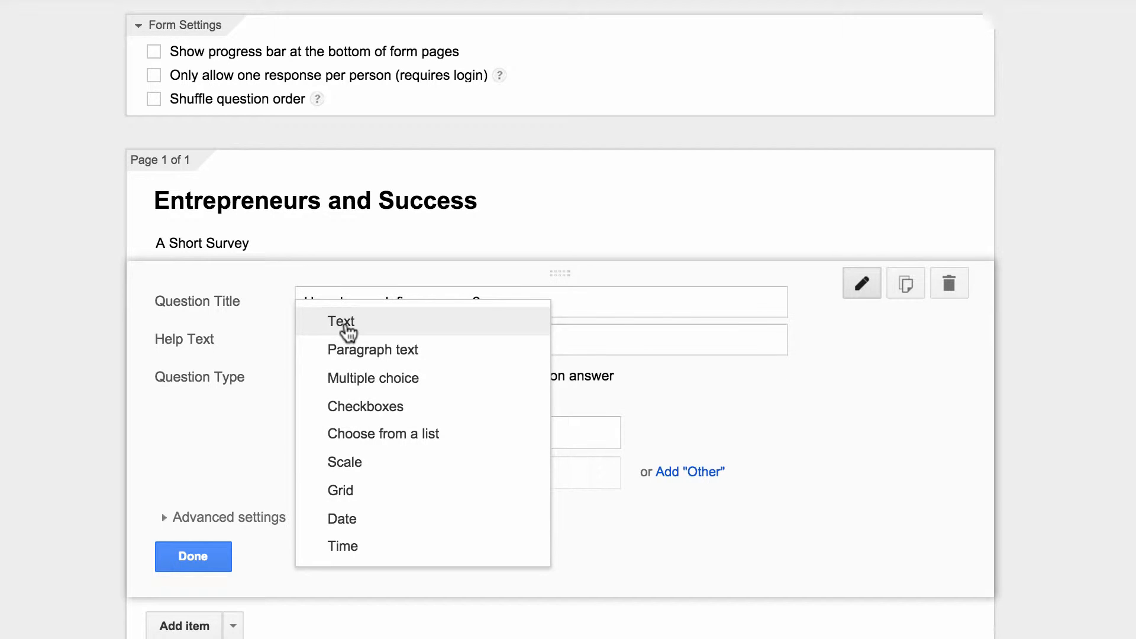
# Finish the success question and check the survey's sharing link.
pyautogui.click(340, 321)
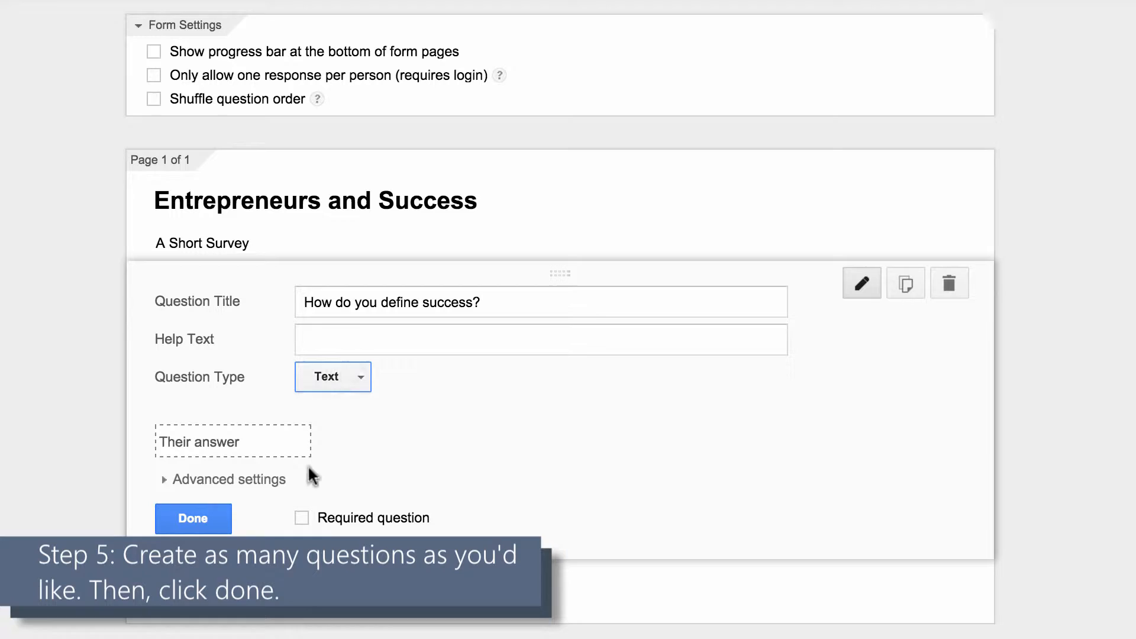
pyautogui.click(193, 518)
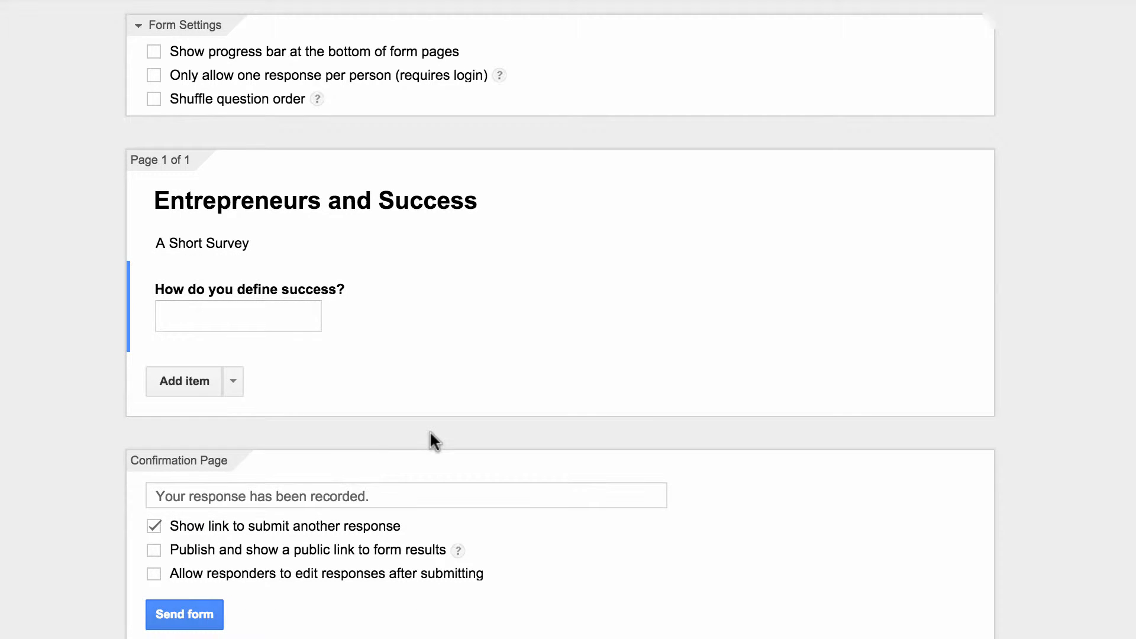
pyautogui.moveTo(355, 478)
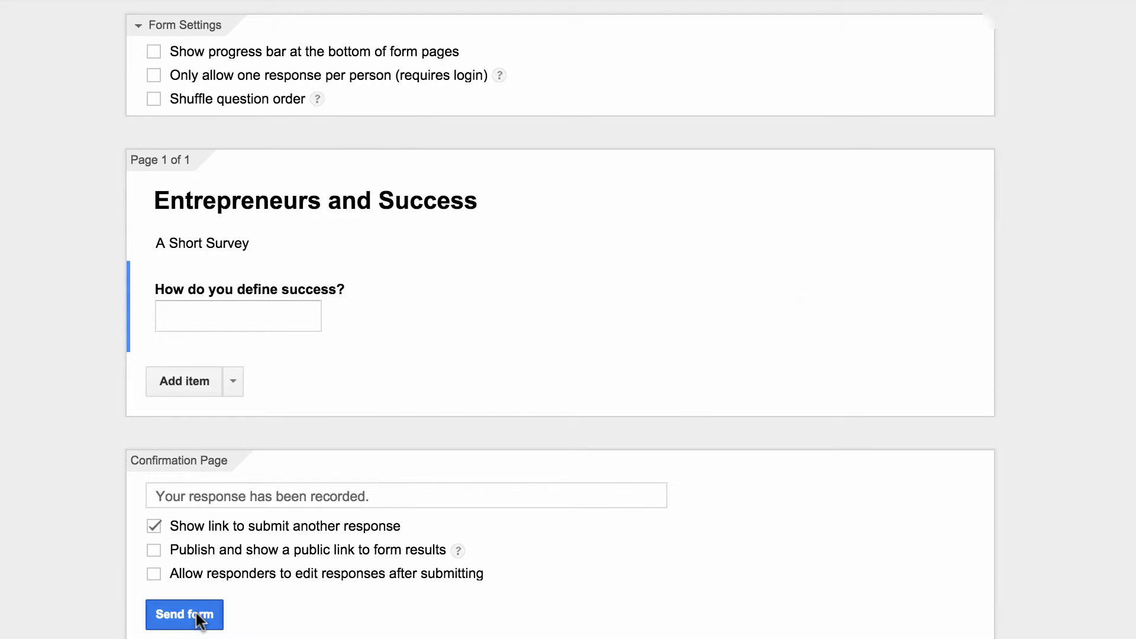
pyautogui.click(183, 614)
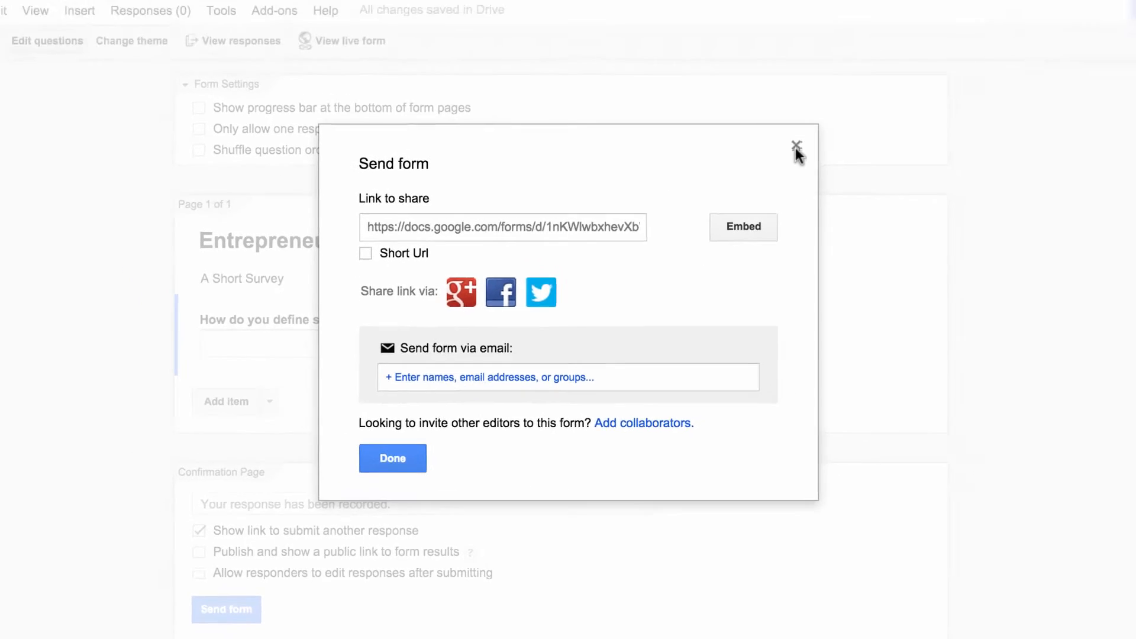
pyautogui.click(796, 145)
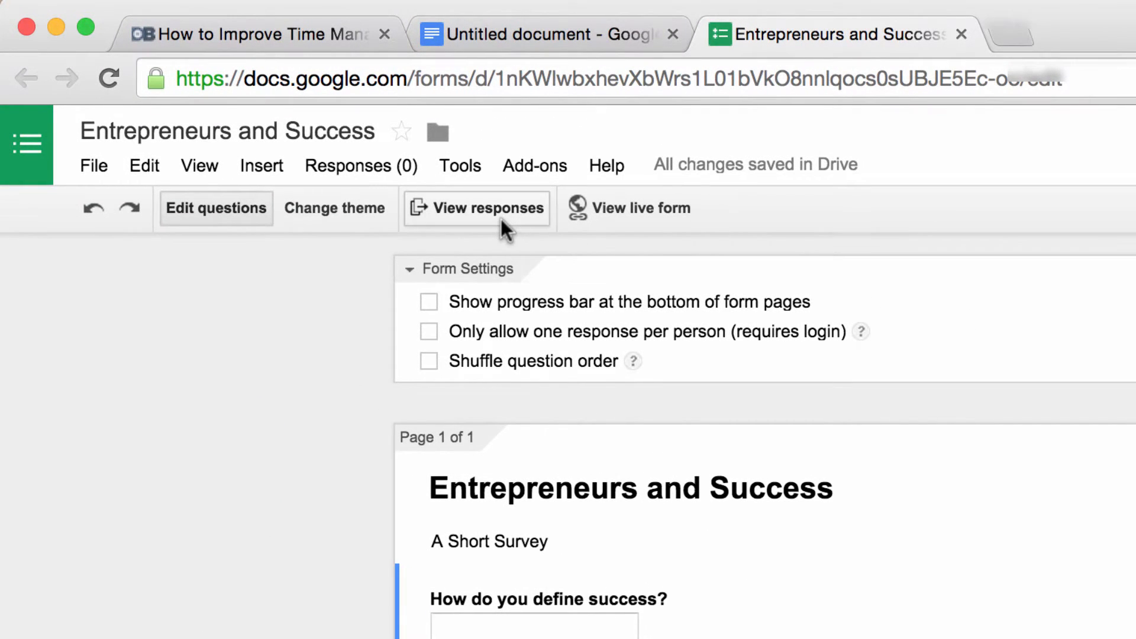
pyautogui.moveTo(623, 223)
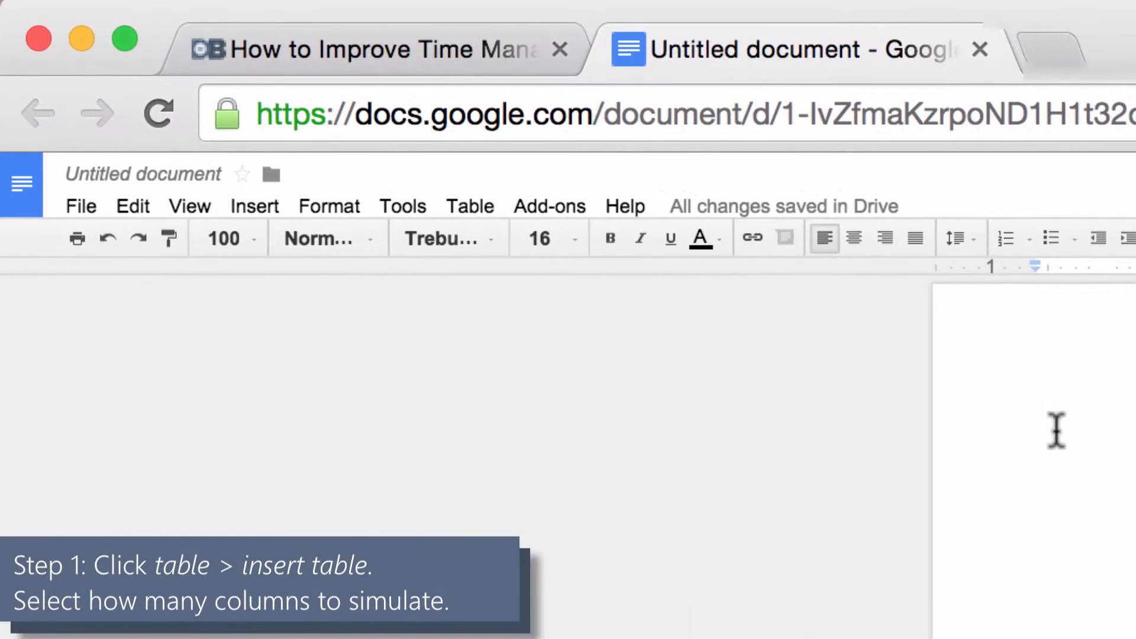
# Insert a table sized for the desired number of text columns.
pyautogui.click(469, 206)
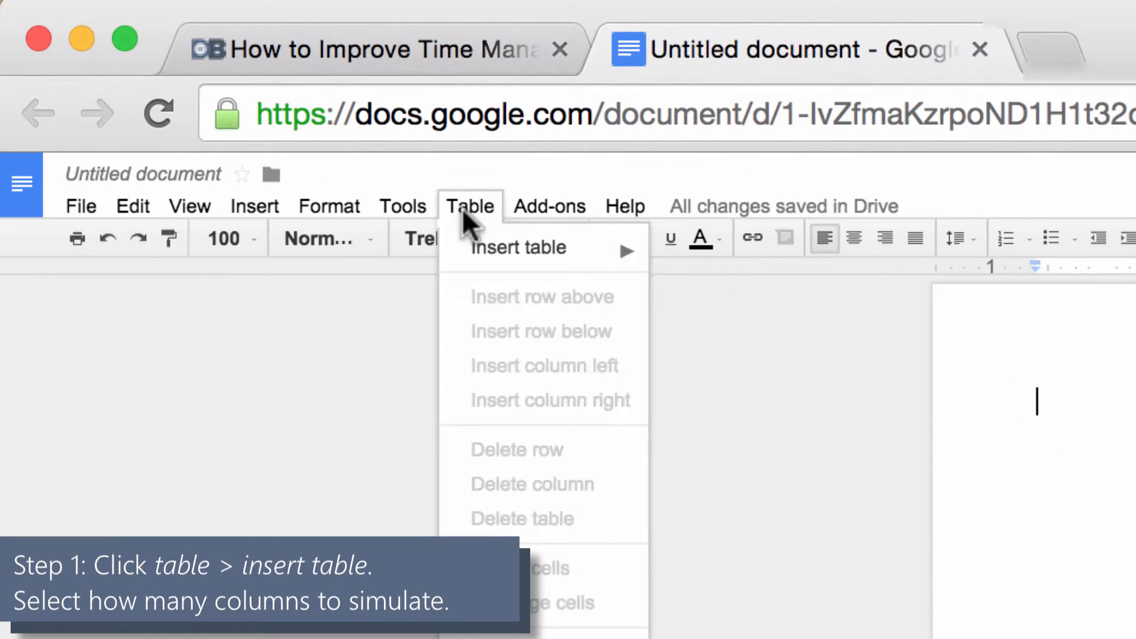
pyautogui.moveTo(518, 247)
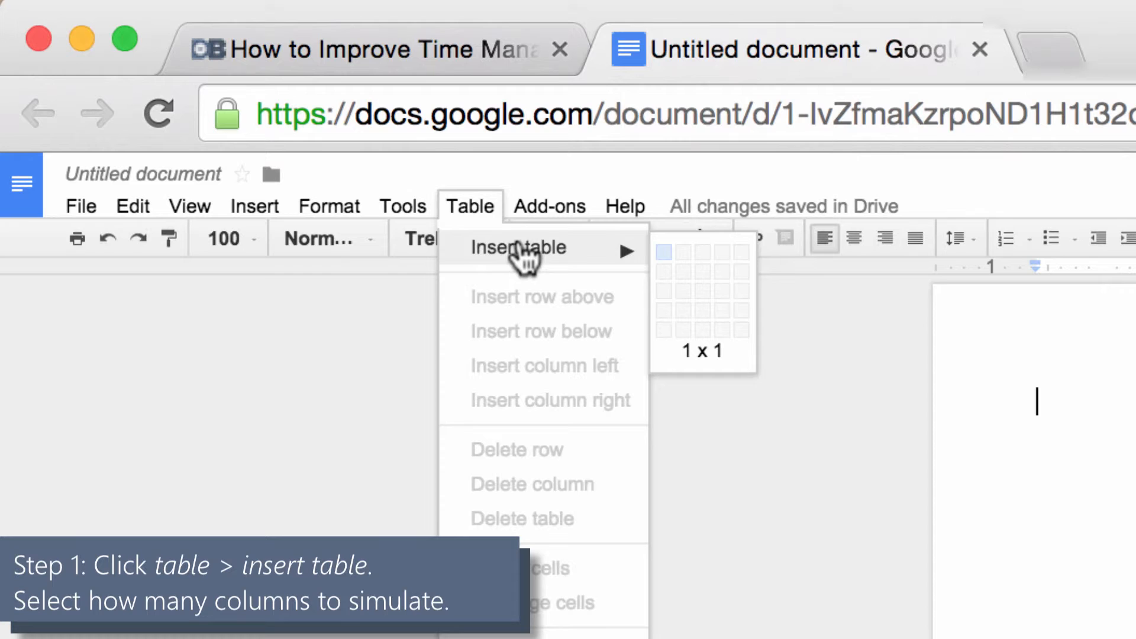
pyautogui.moveTo(674, 254)
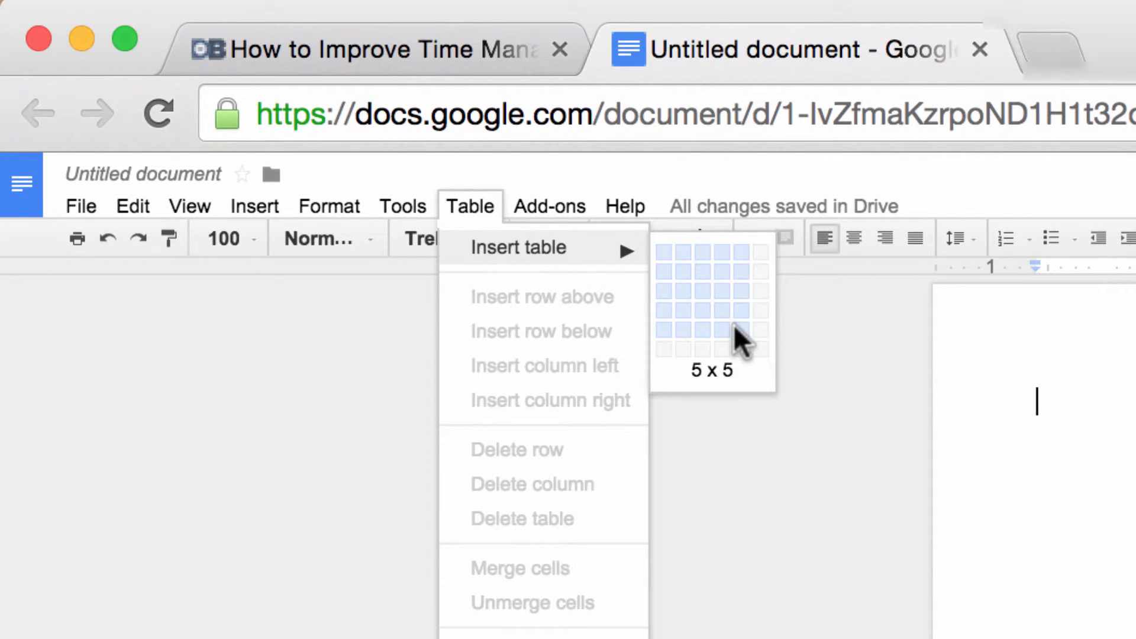
pyautogui.click(733, 335)
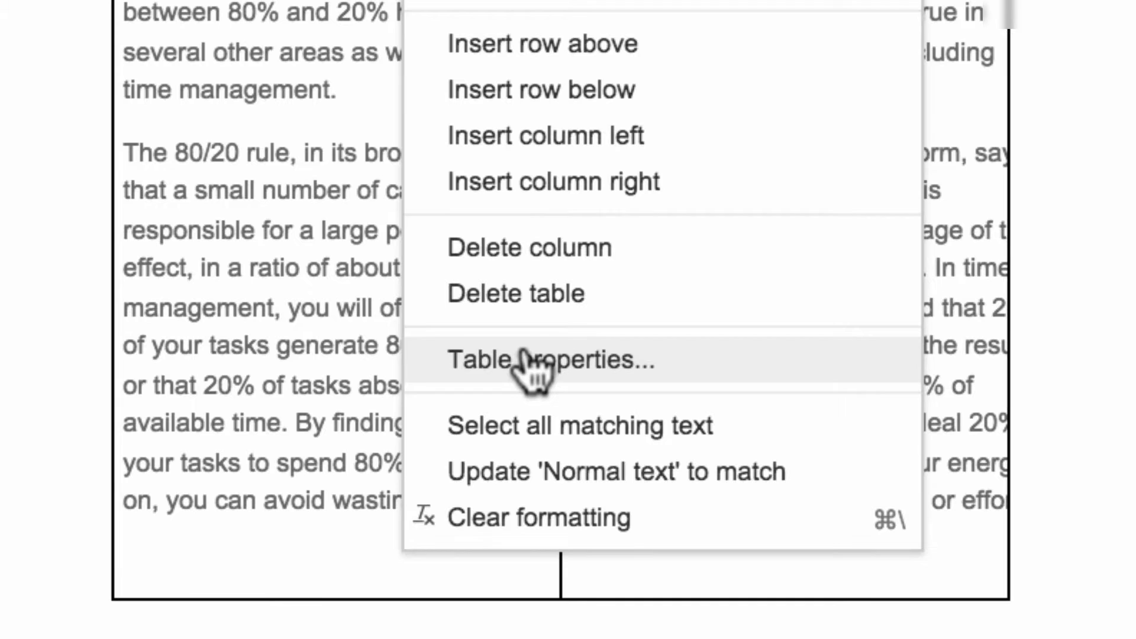
# Set the table border colour to white in Table properties.
pyautogui.click(550, 360)
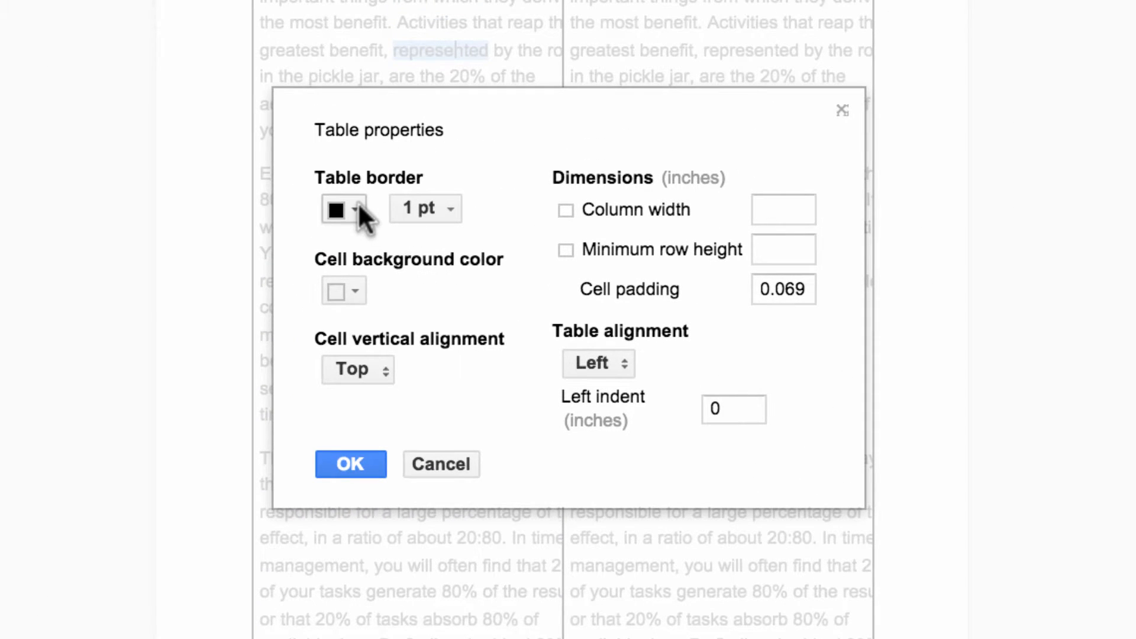
pyautogui.click(342, 209)
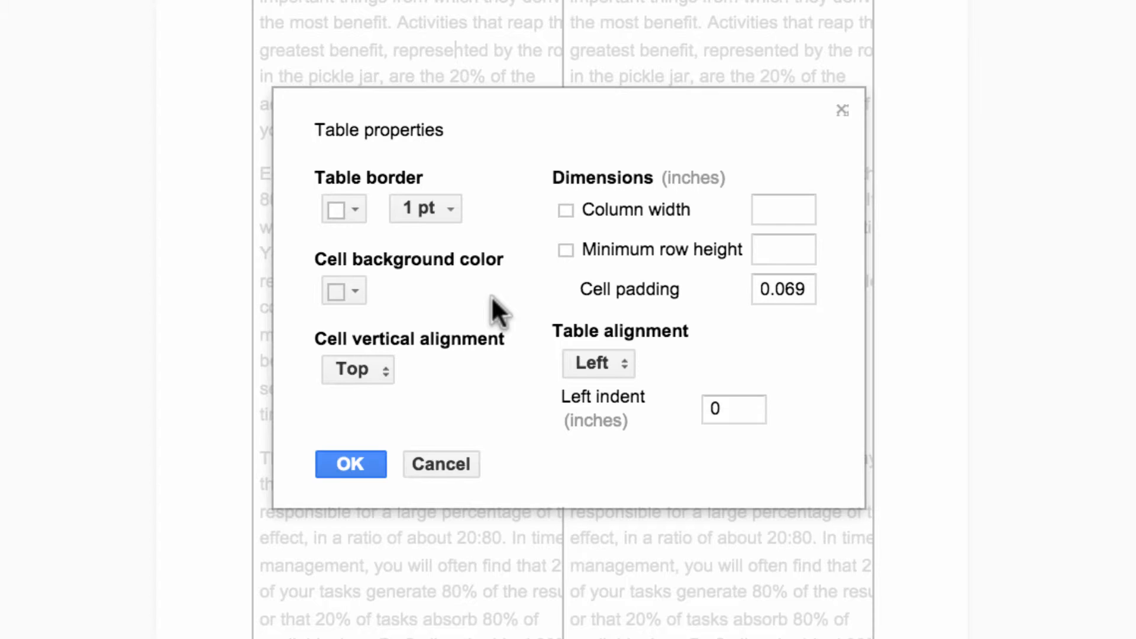
pyautogui.moveTo(558, 301)
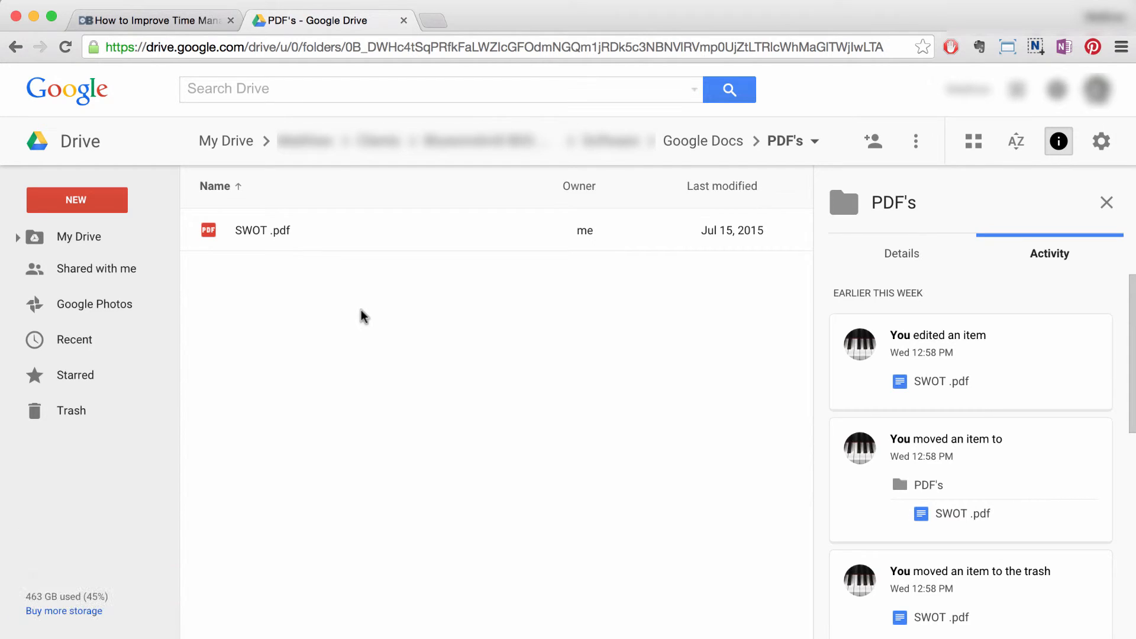
pyautogui.moveTo(294, 245)
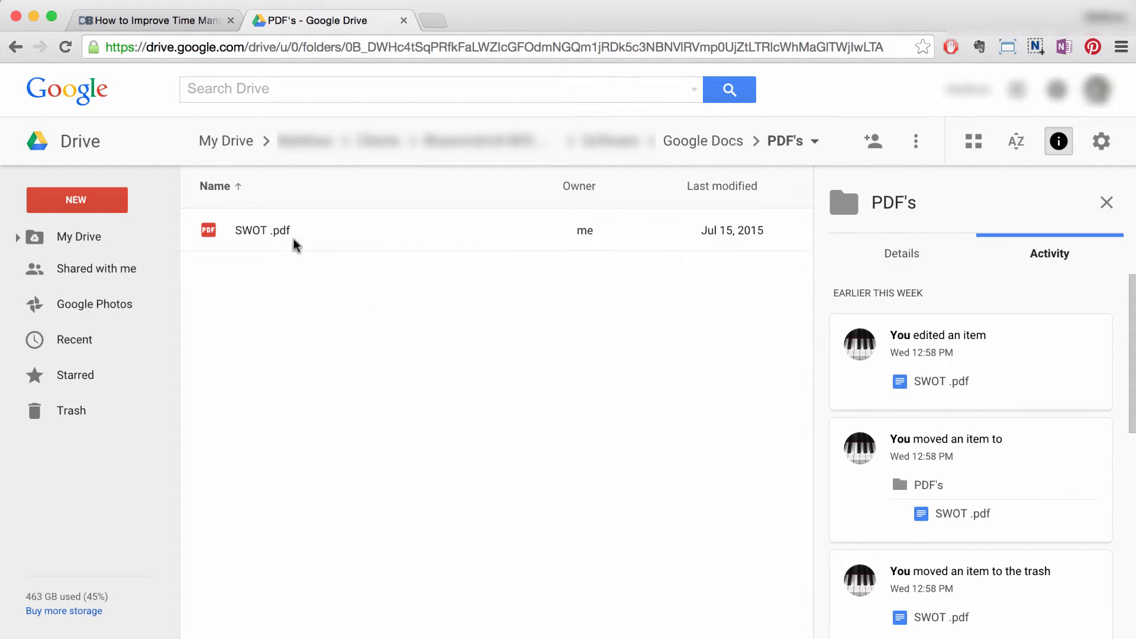
# Open SWOT .pdf with Google Docs via its Open with menu.
pyautogui.click(262, 230)
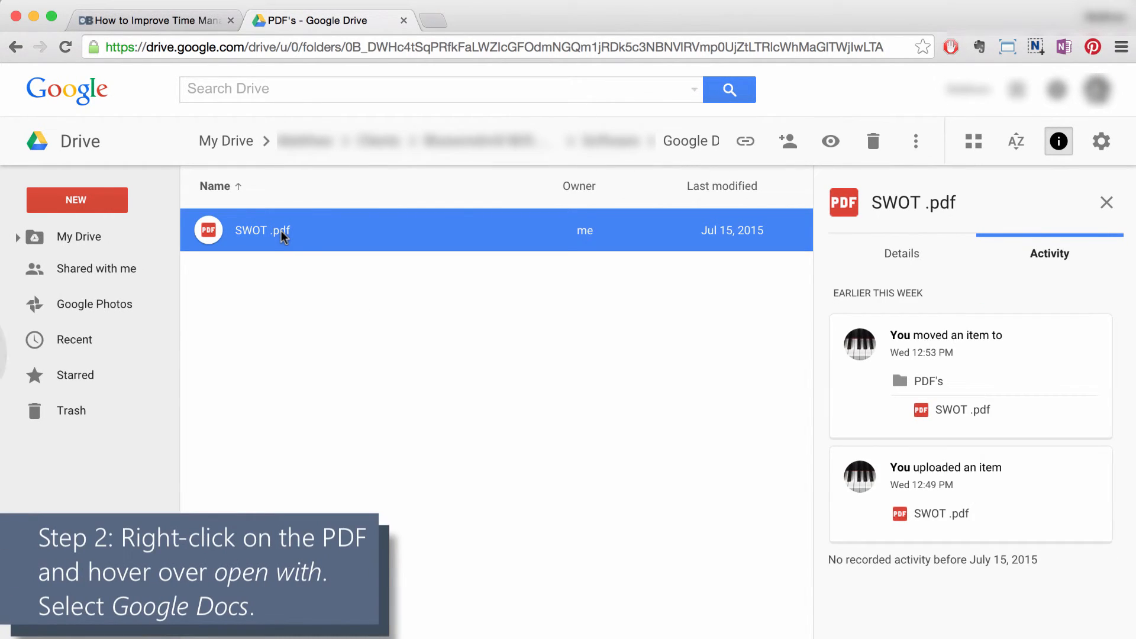
pyautogui.rightClick(262, 230)
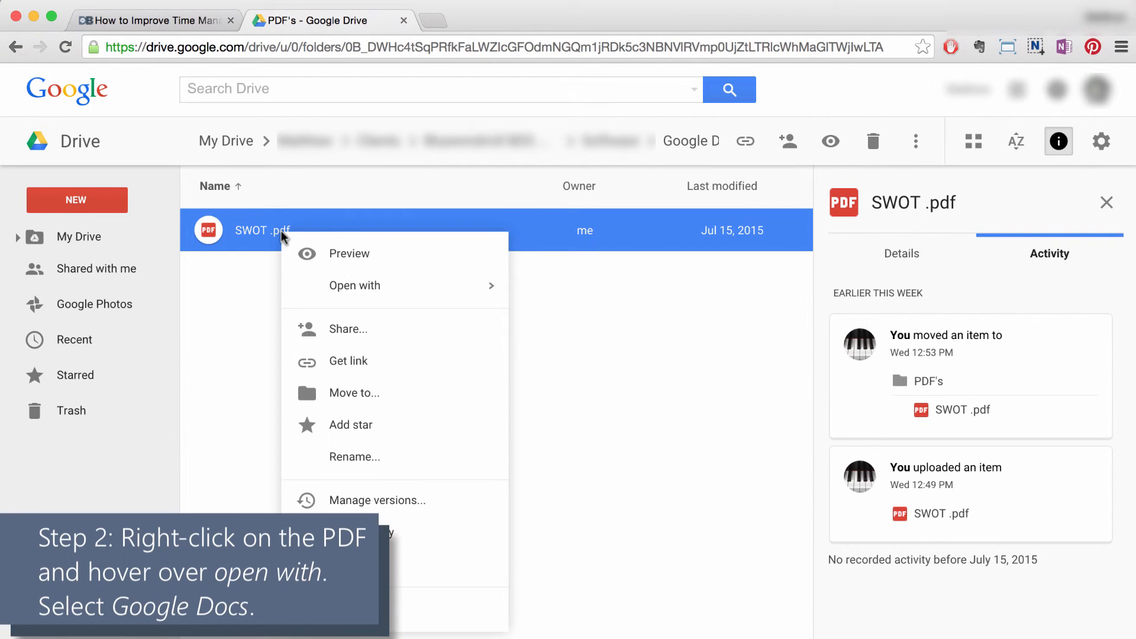
pyautogui.moveTo(354, 285)
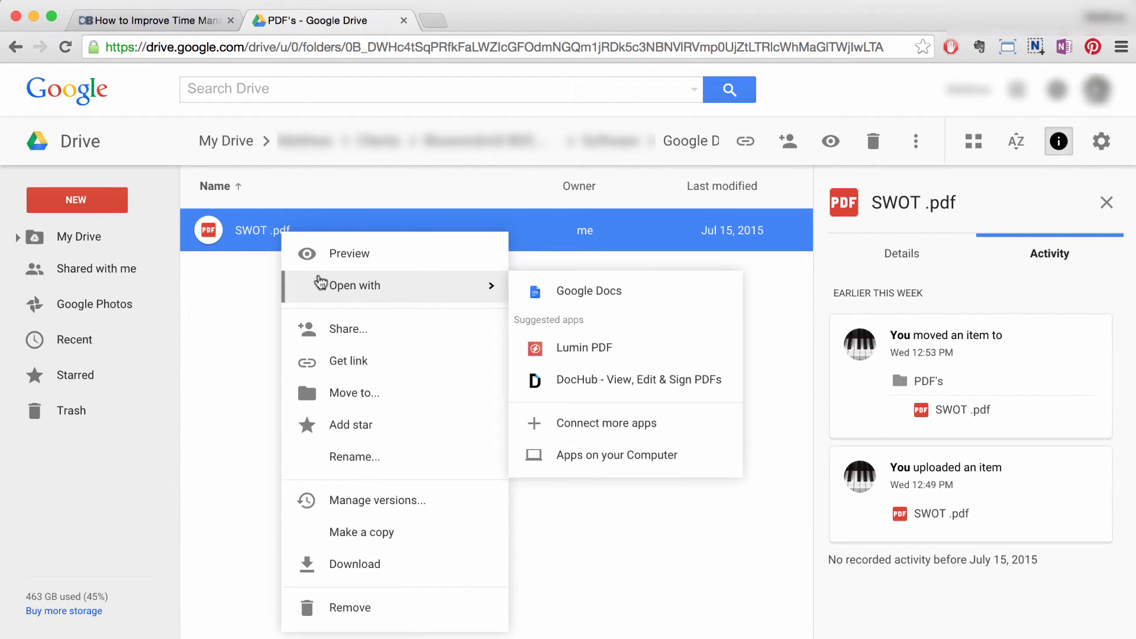
pyautogui.moveTo(589, 291)
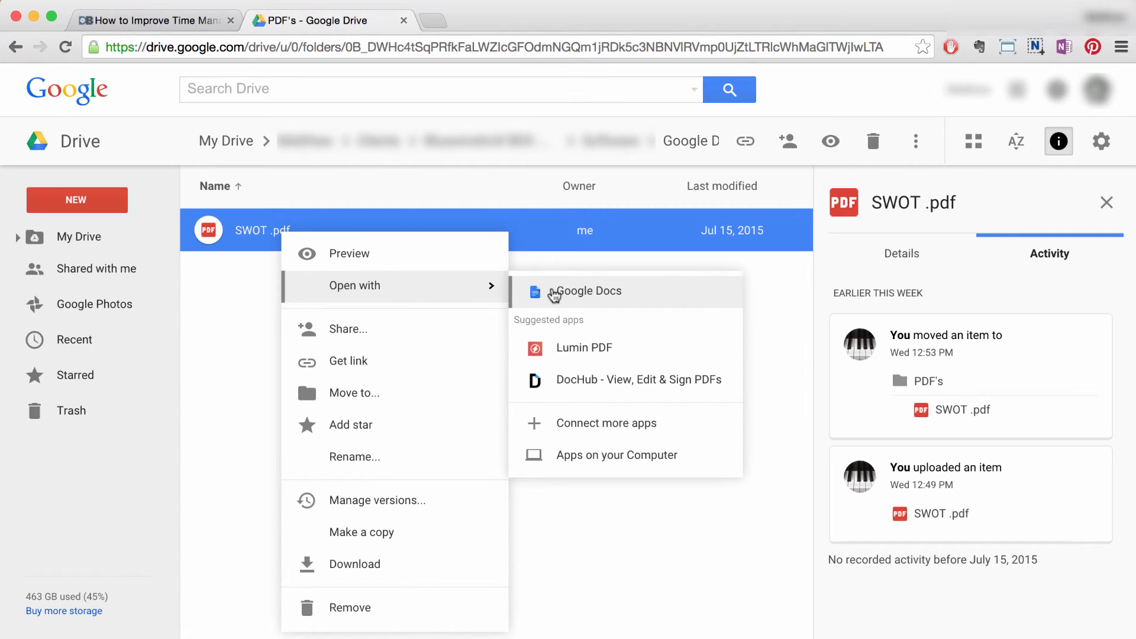
pyautogui.click(587, 291)
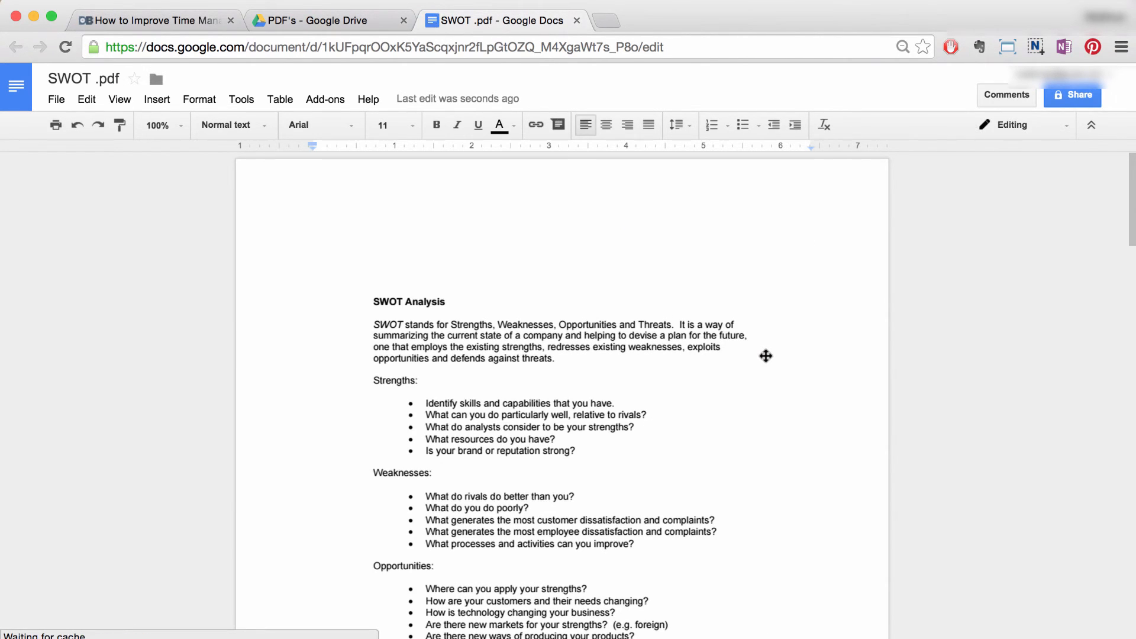
# Scroll down through the converted SWOT Analysis text.
pyautogui.scroll(-3)
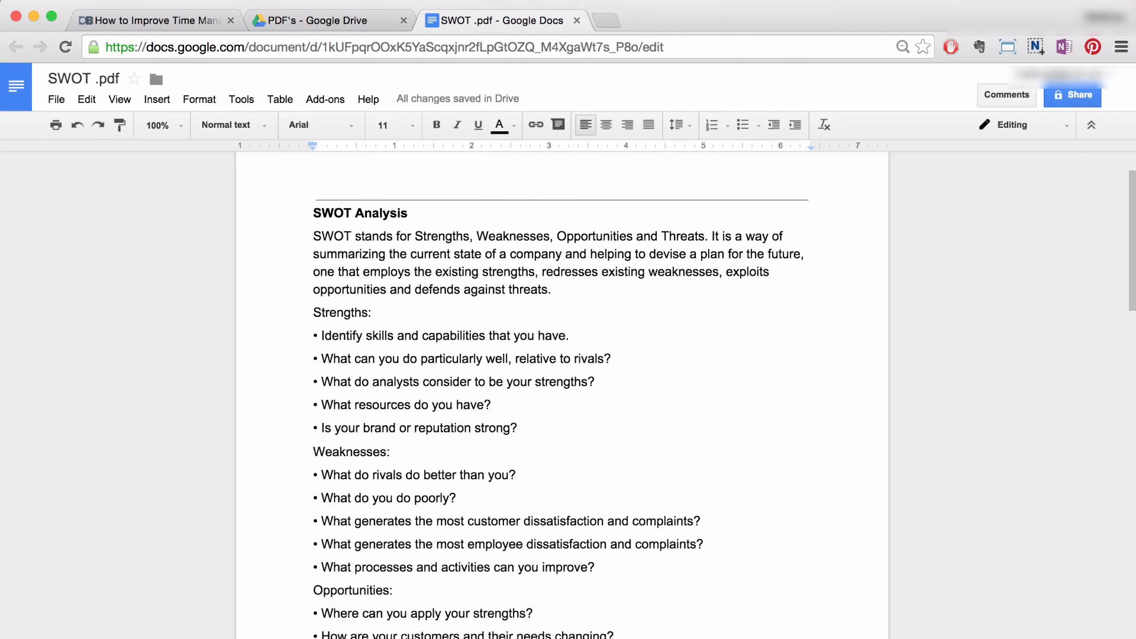
pyautogui.moveTo(326, 236)
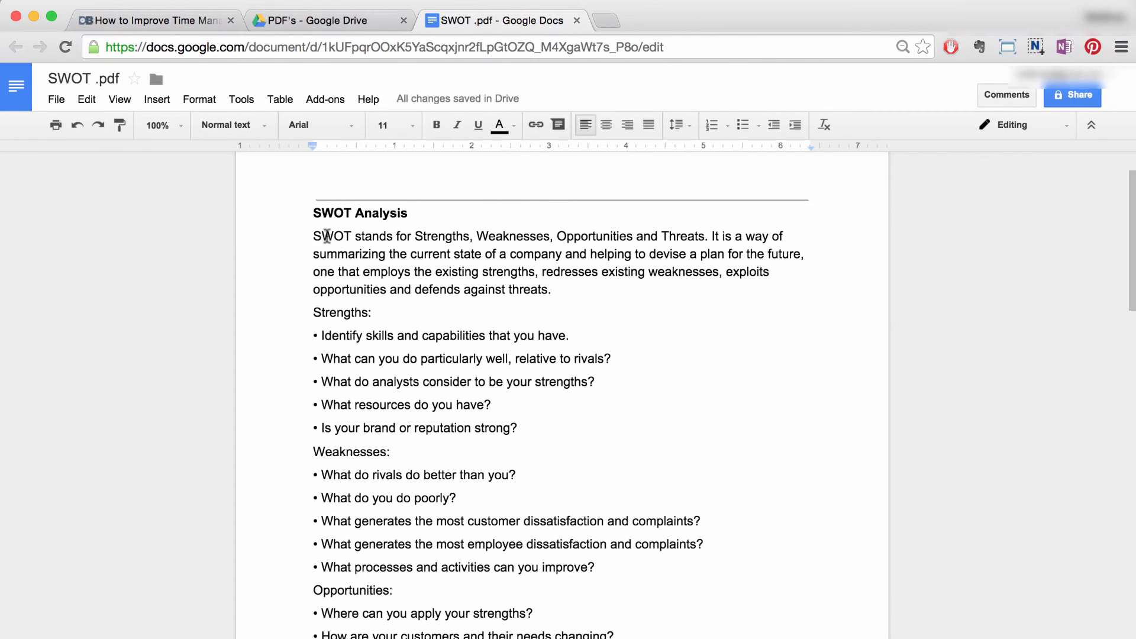